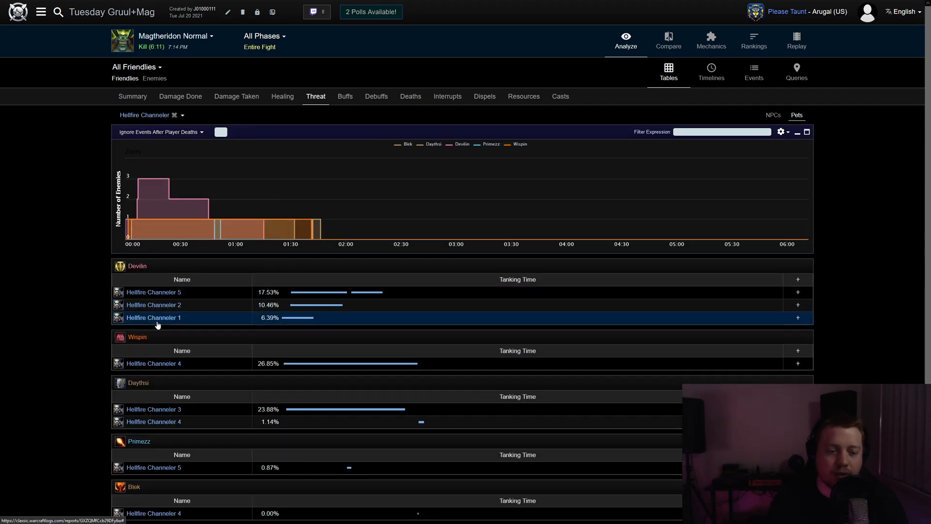
mouse_move(152, 304)
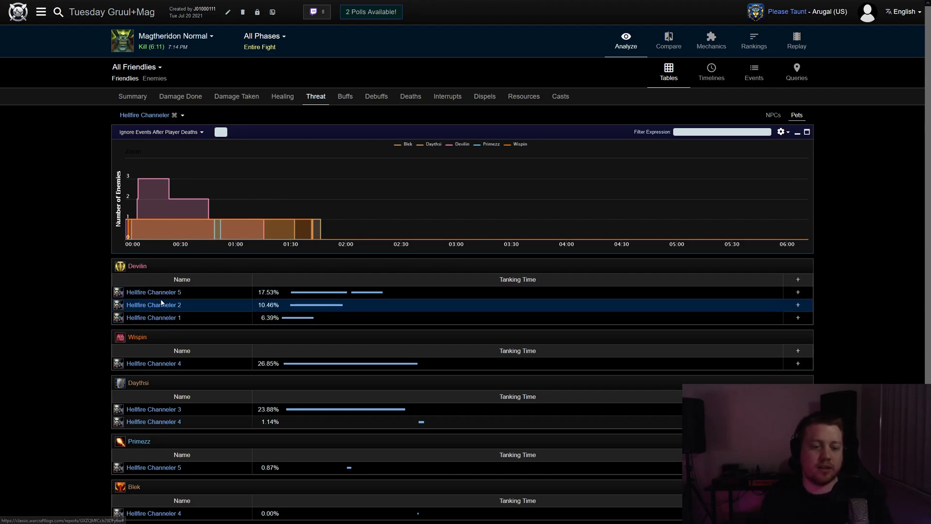
mouse_move(86, 387)
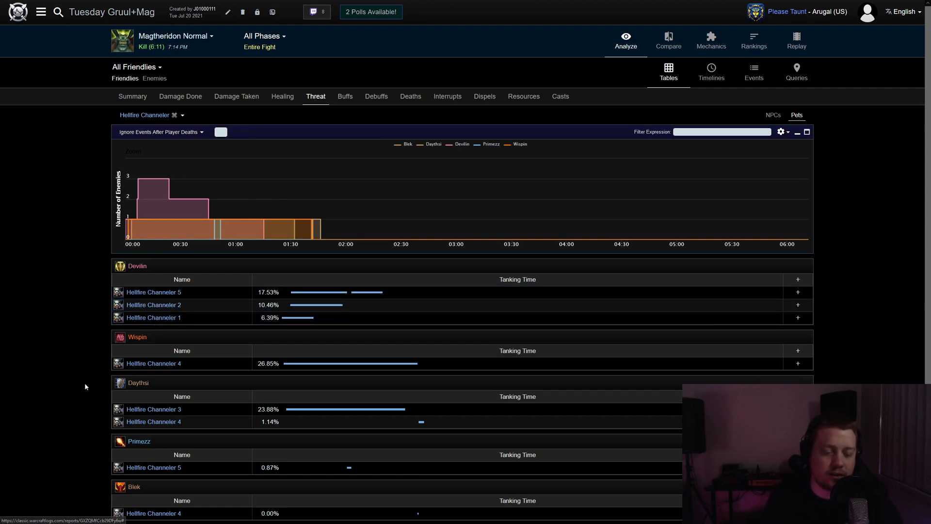
mouse_move(158, 324)
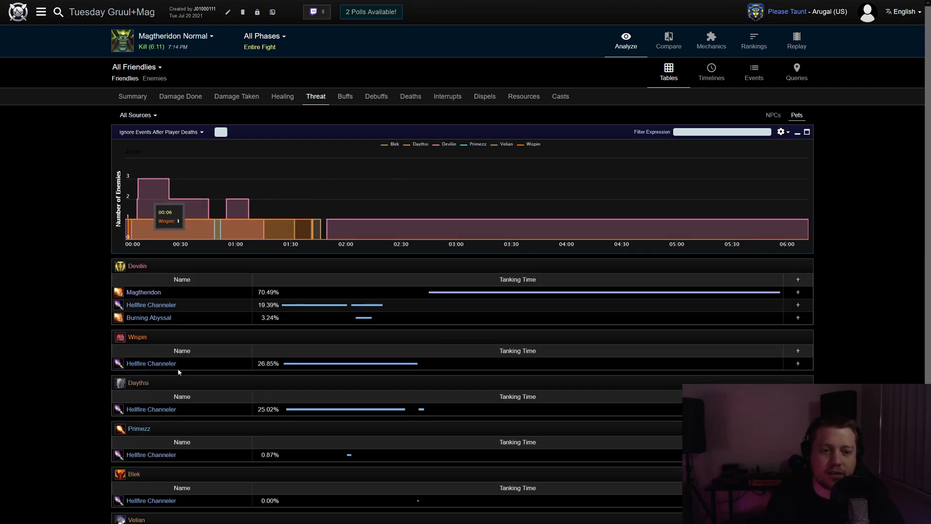
mouse_move(47, 316)
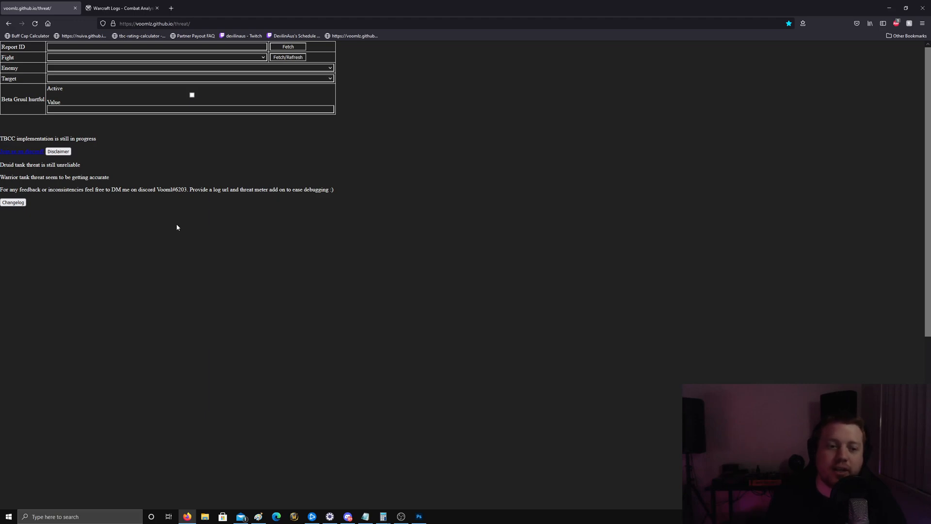
mouse_move(174, 207)
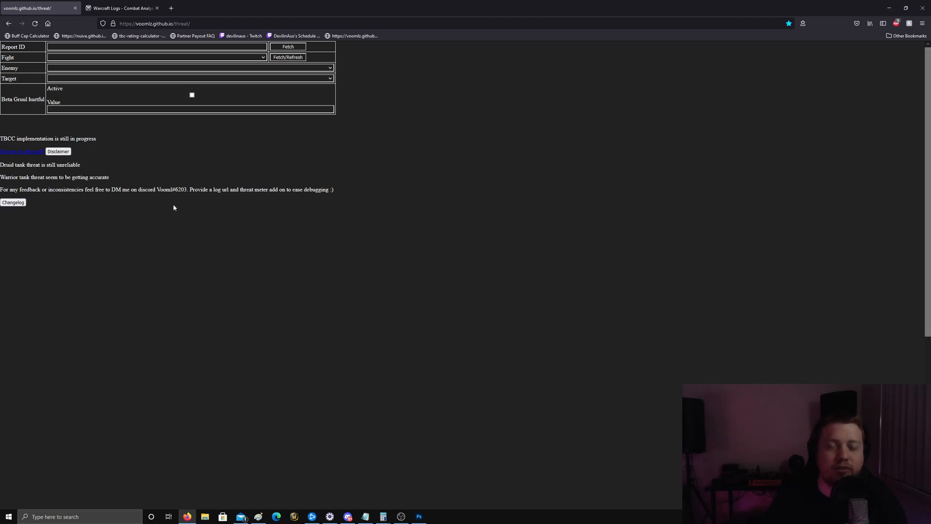
mouse_move(152, 210)
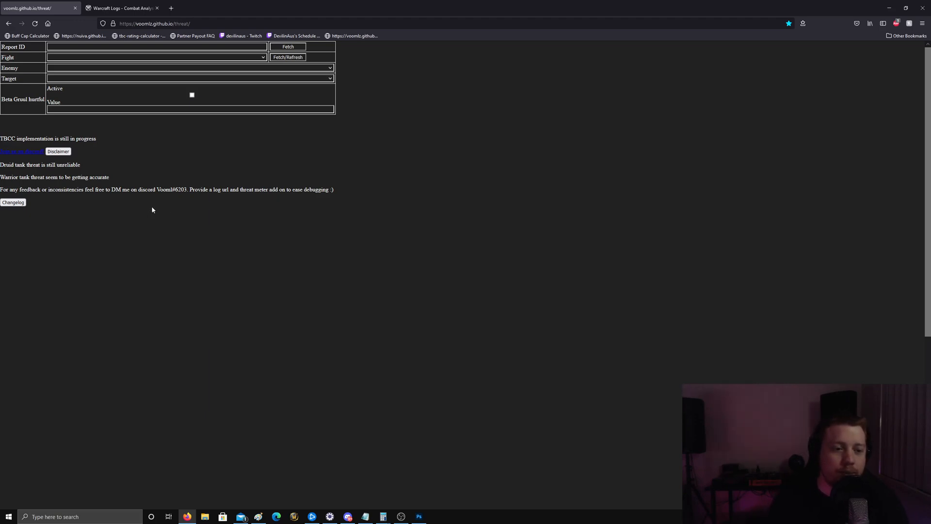
Return to the Warcraft Logs Magtheridon report page to get its address.
double_click(164, 189)
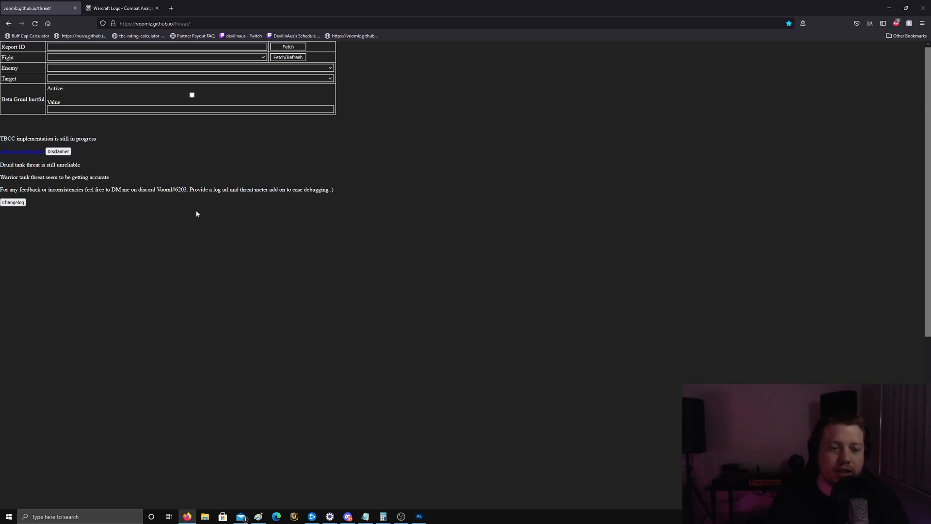
mouse_move(251, 203)
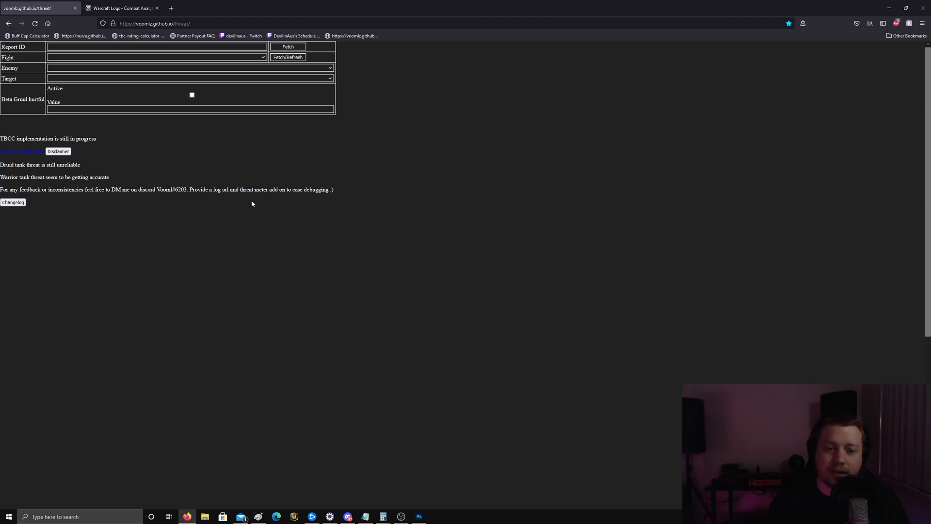
mouse_move(232, 201)
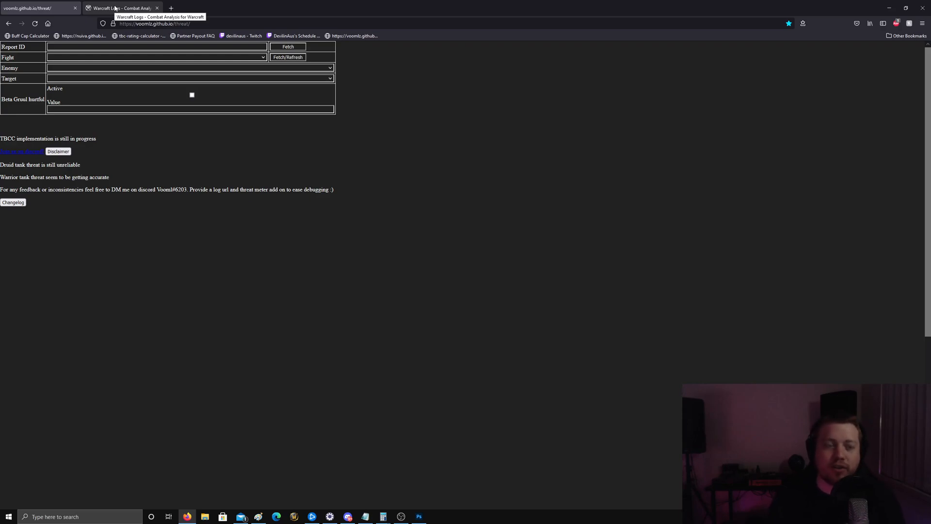
left_click(122, 8)
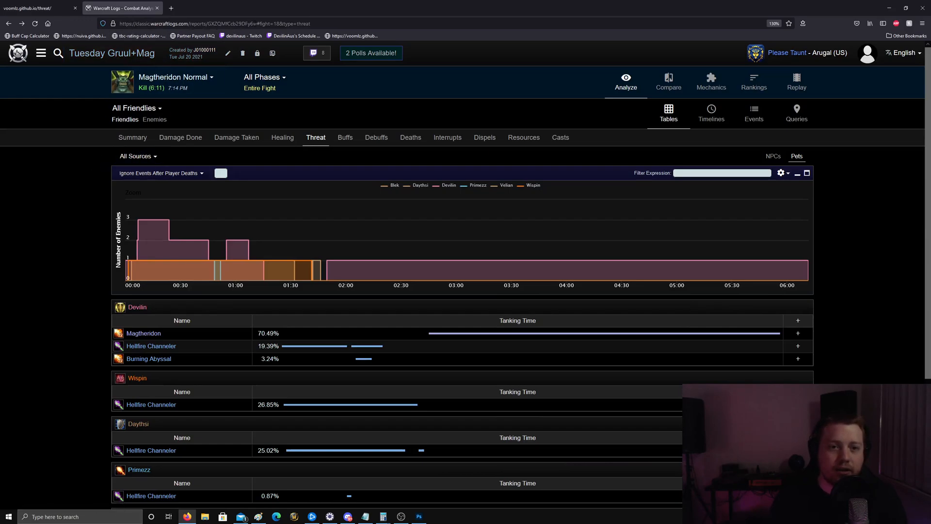
left_click(213, 23)
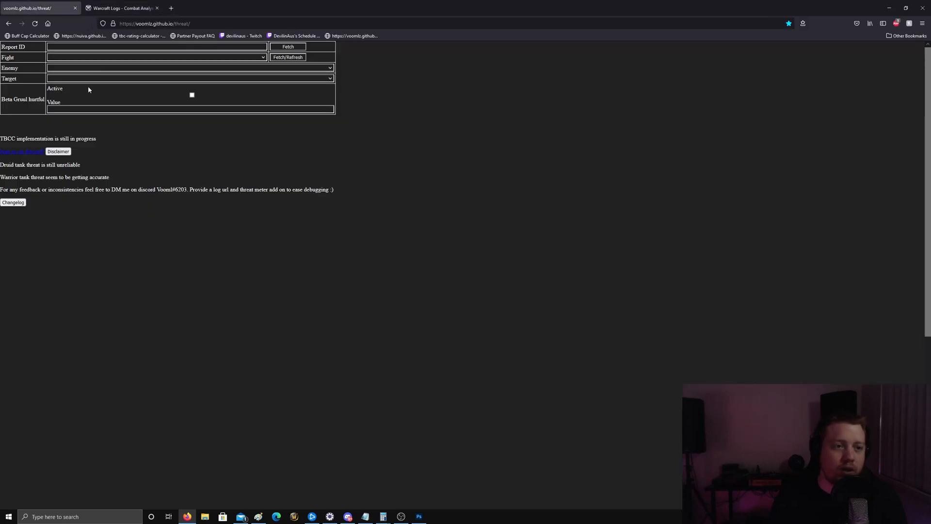
left_click(155, 47)
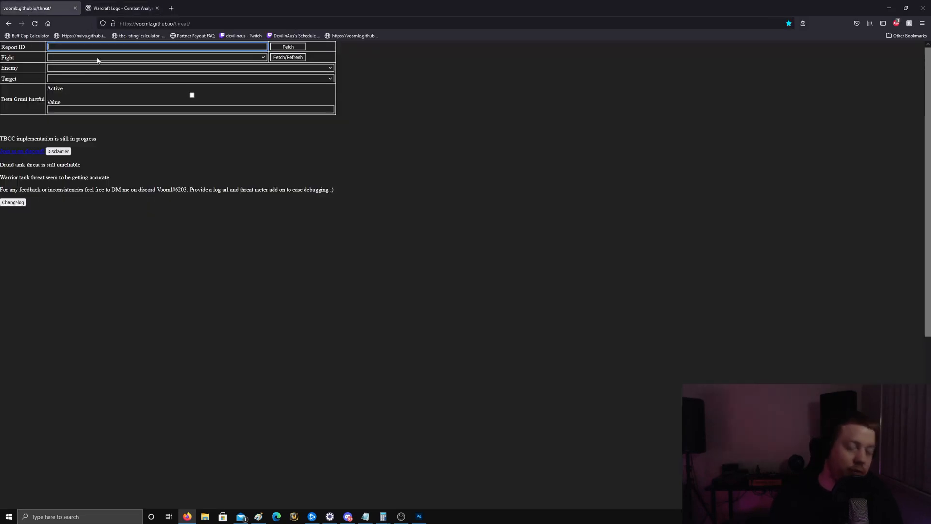
type("https://classic.warcraftlogs.com/reports/GXZQMfCcb29DFy6w")
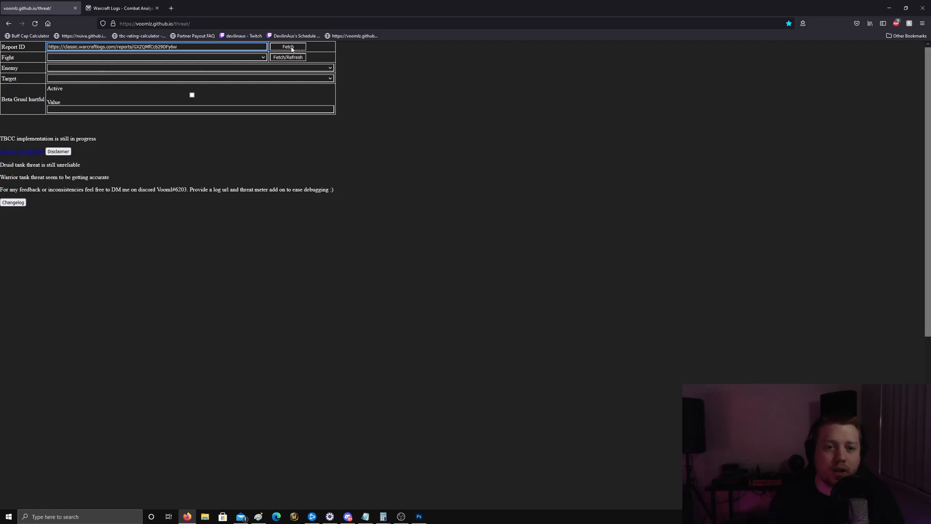
left_click(287, 47)
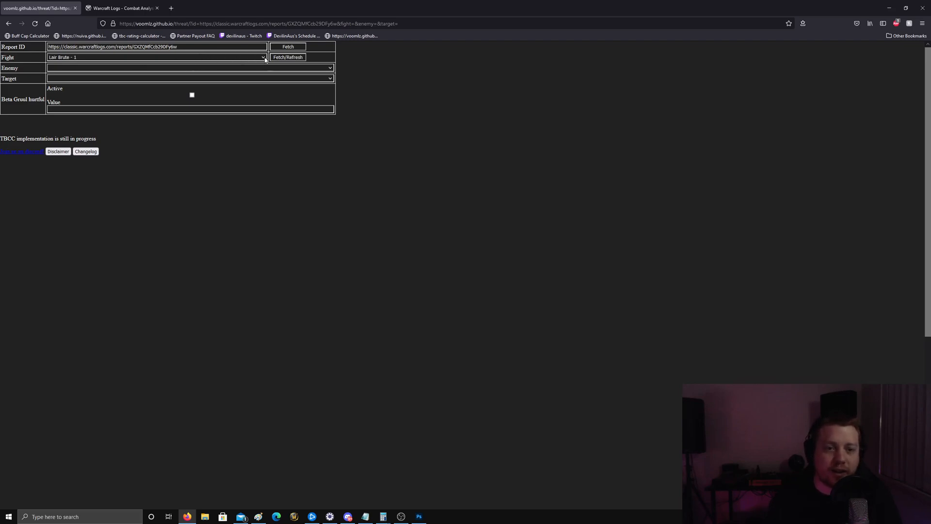
Choose the Magtheridon - 18 fight and fetch its threat data.
left_click(154, 57)
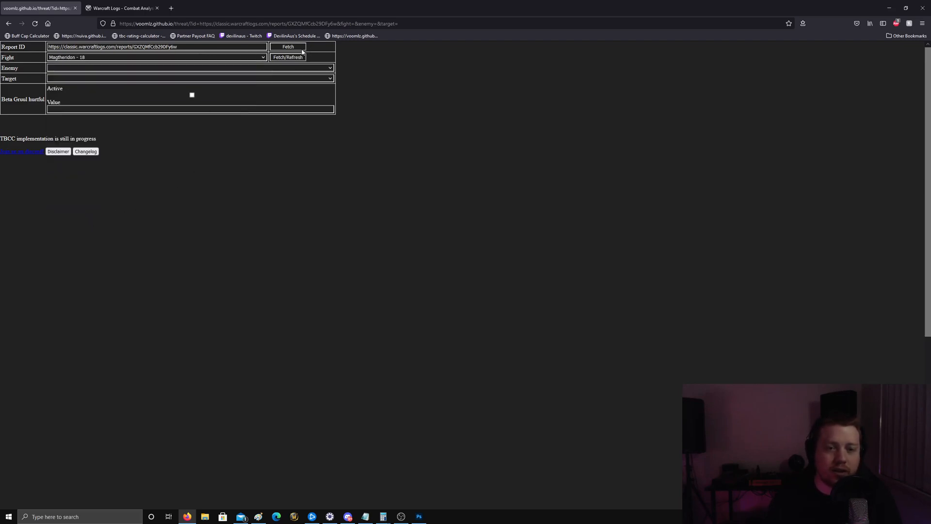
left_click(287, 46)
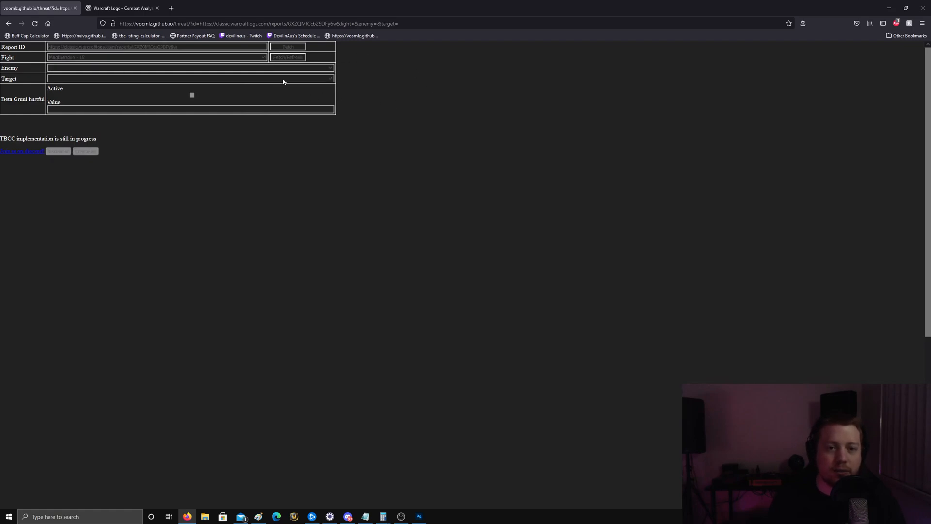
mouse_move(462, 113)
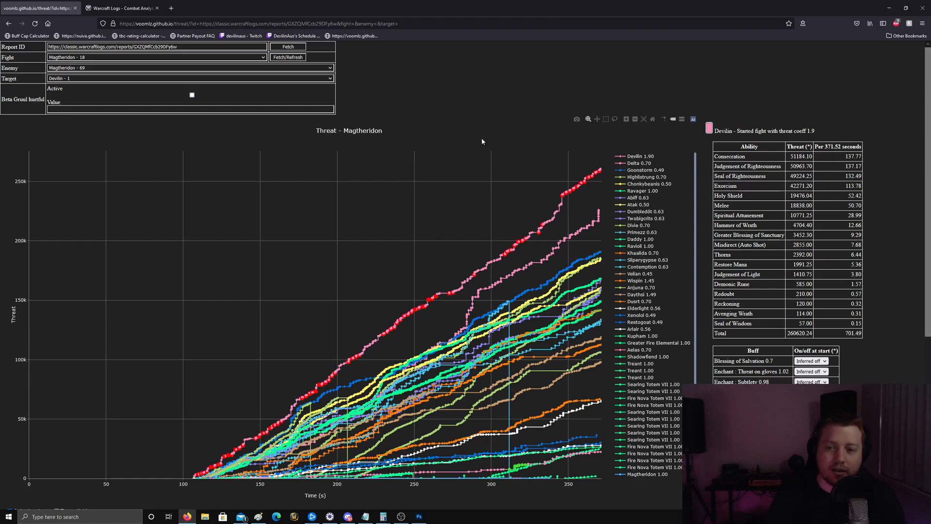
left_click(189, 67)
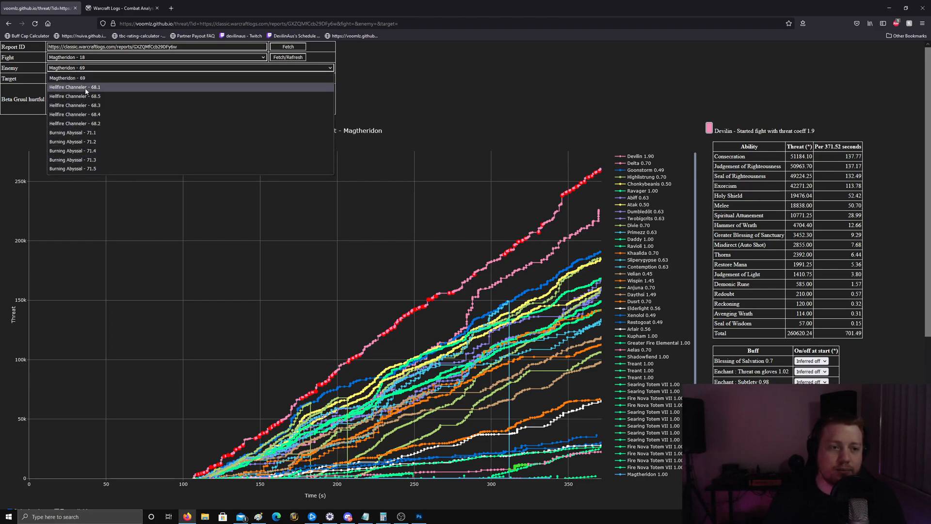
left_click(78, 87)
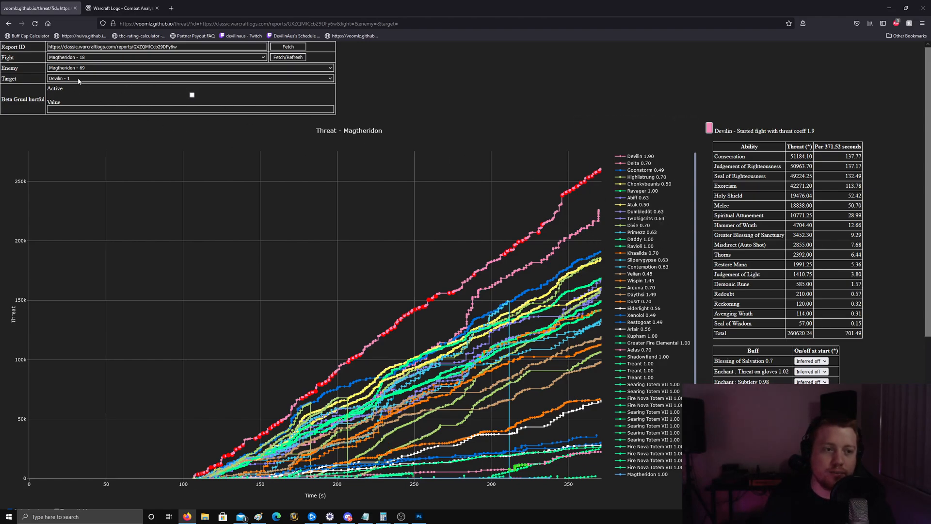
Target Delta's breakdown and set Blessing of Salvation to On (coefficient 0.49).
left_click(189, 78)
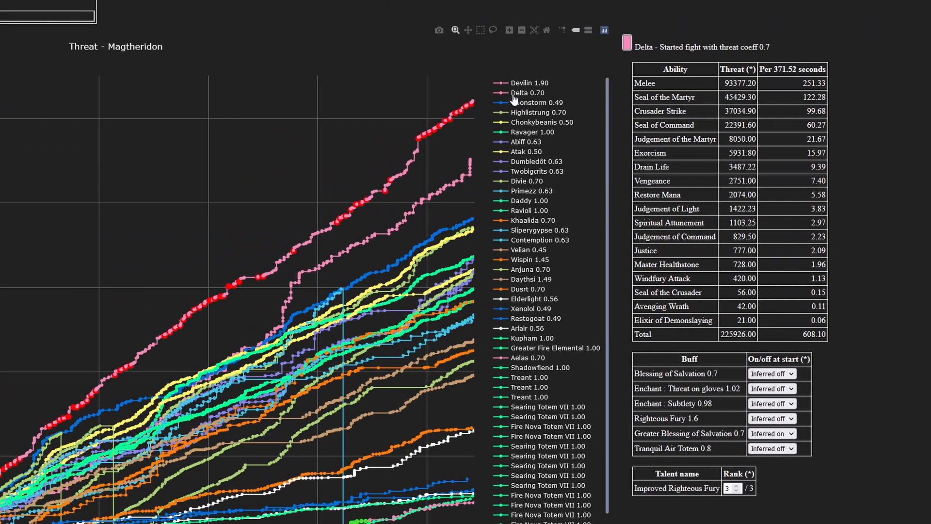
mouse_move(771, 233)
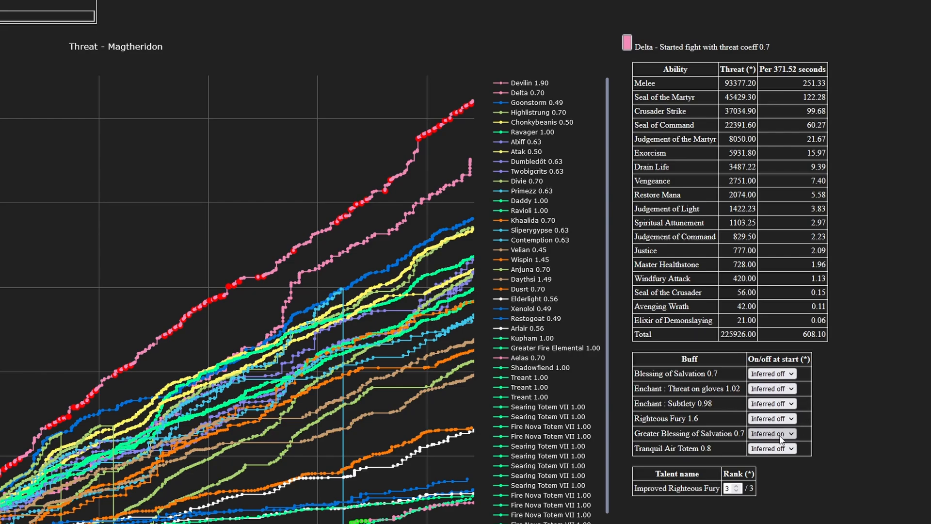
mouse_move(840, 390)
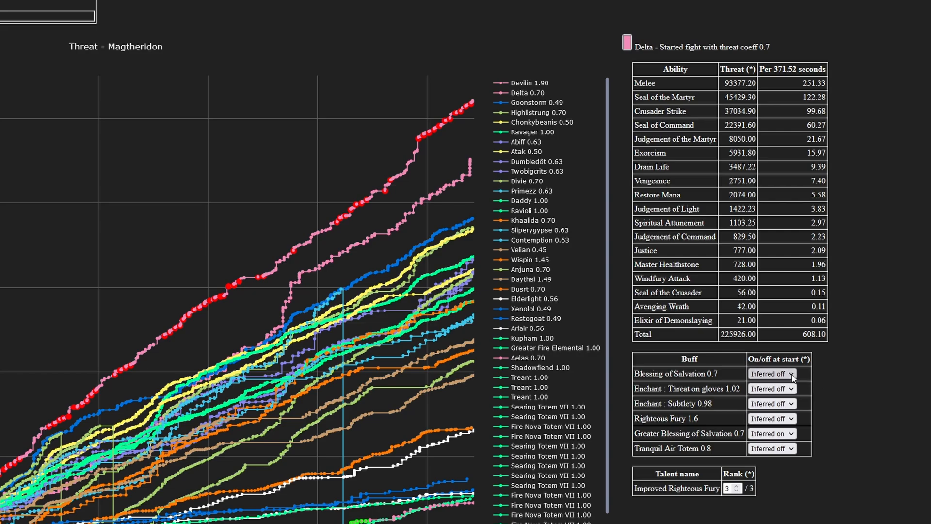
left_click(771, 373)
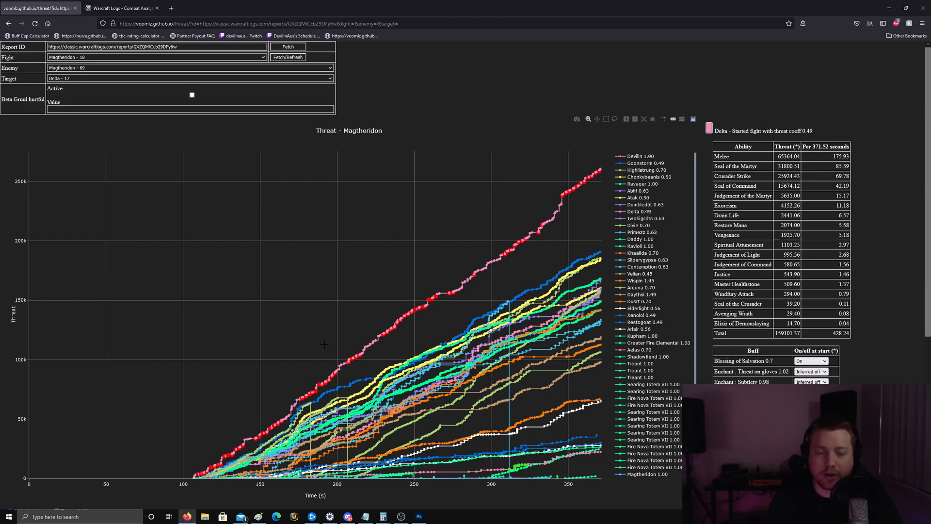
mouse_move(191, 442)
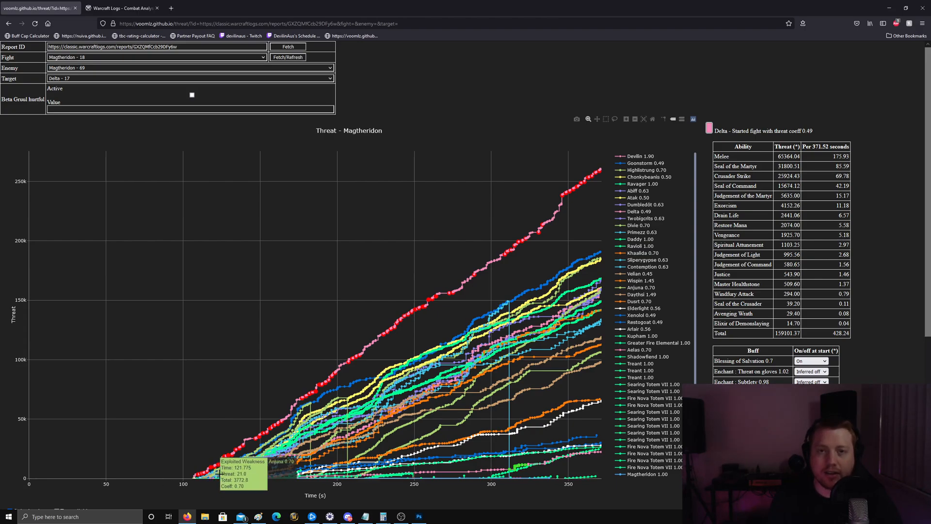
mouse_move(216, 472)
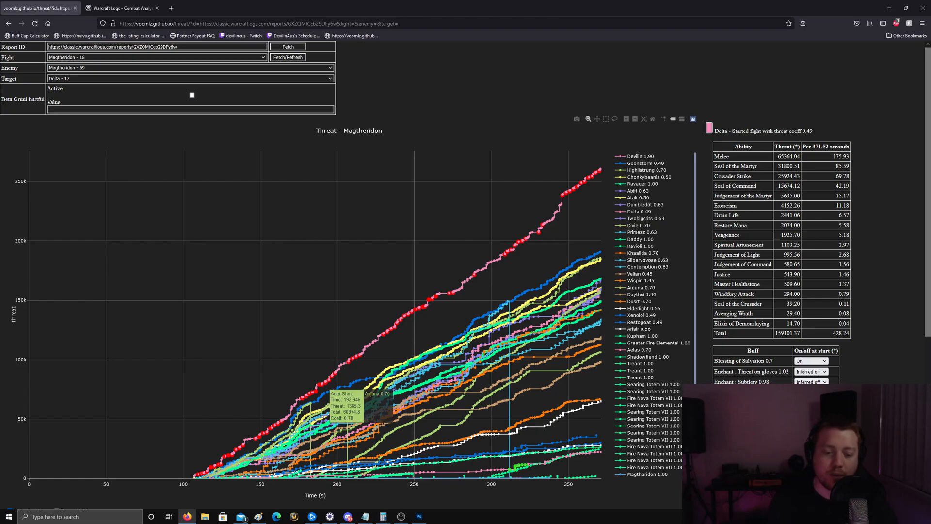
mouse_move(228, 449)
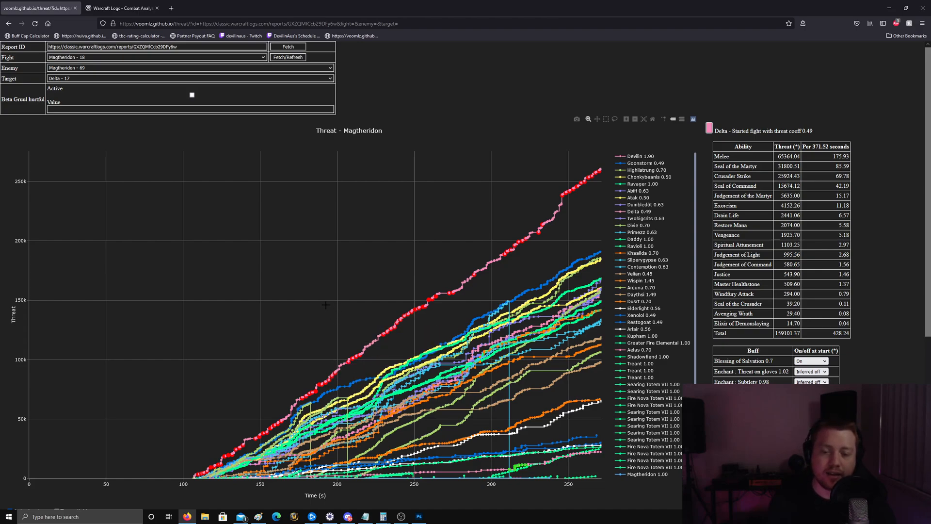
mouse_move(327, 368)
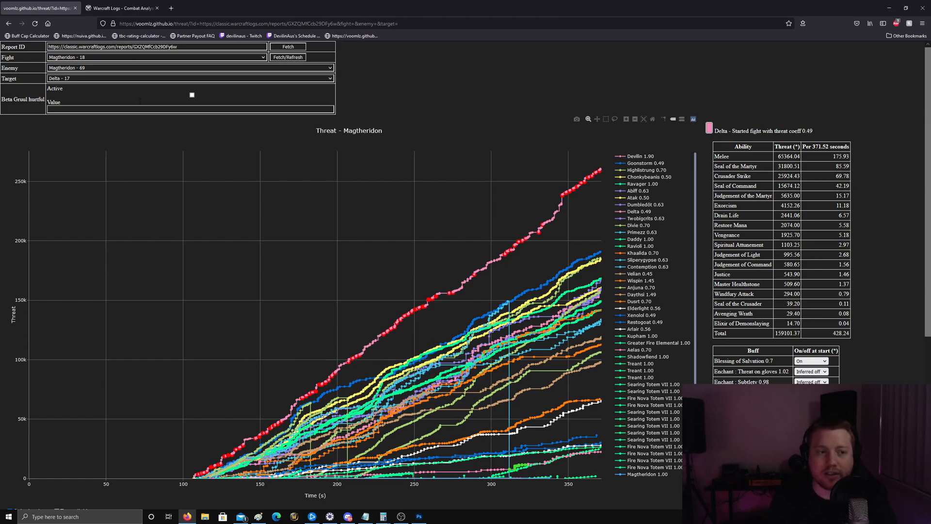
Target the tank Devlin and review his ability breakdown, Consecration and Righteousness leading at coefficient 1.9.
left_click(189, 78)
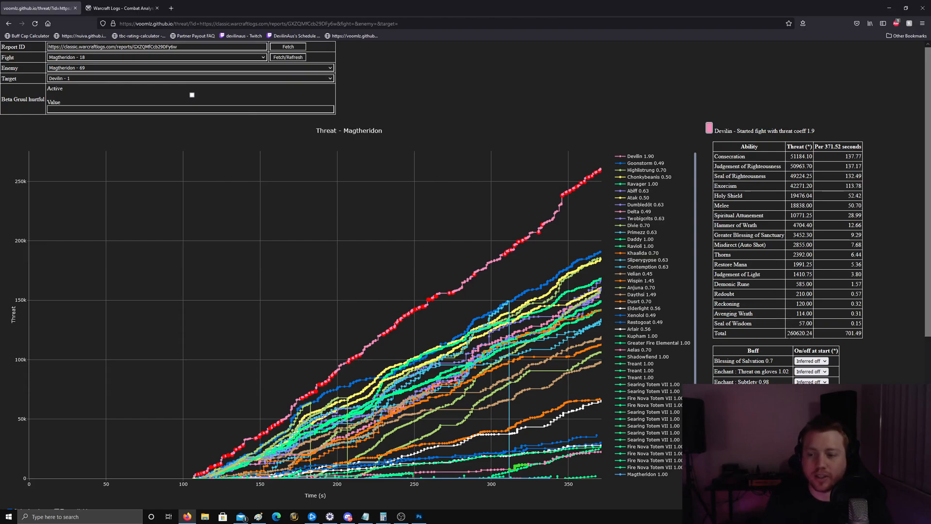
double_click(853, 333)
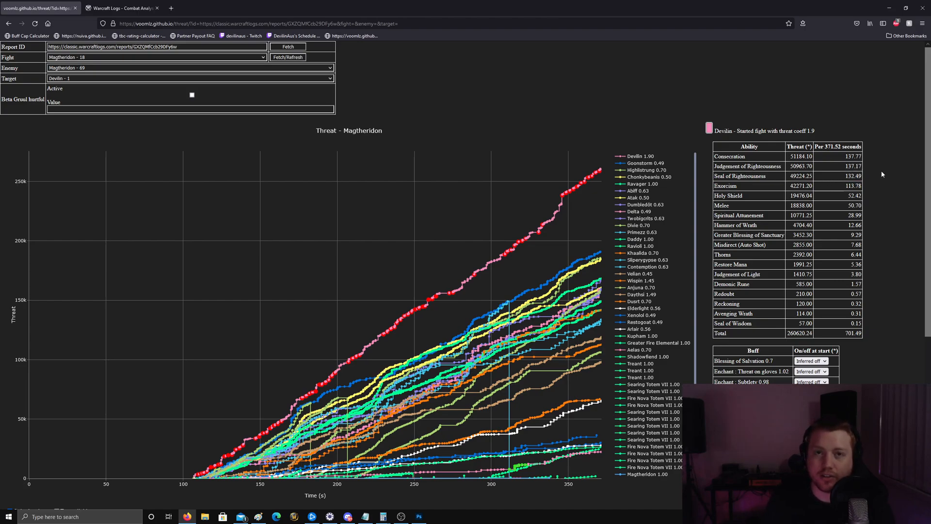
double_click(854, 185)
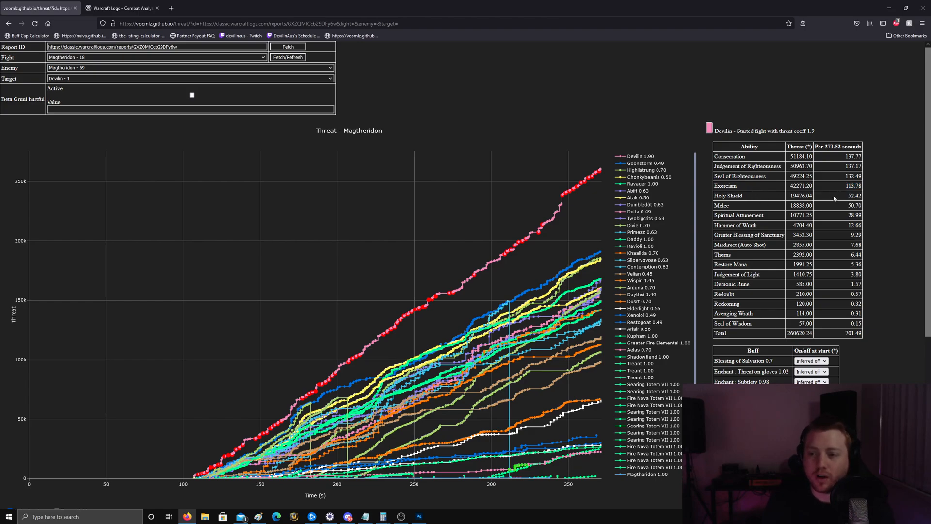
double_click(856, 196)
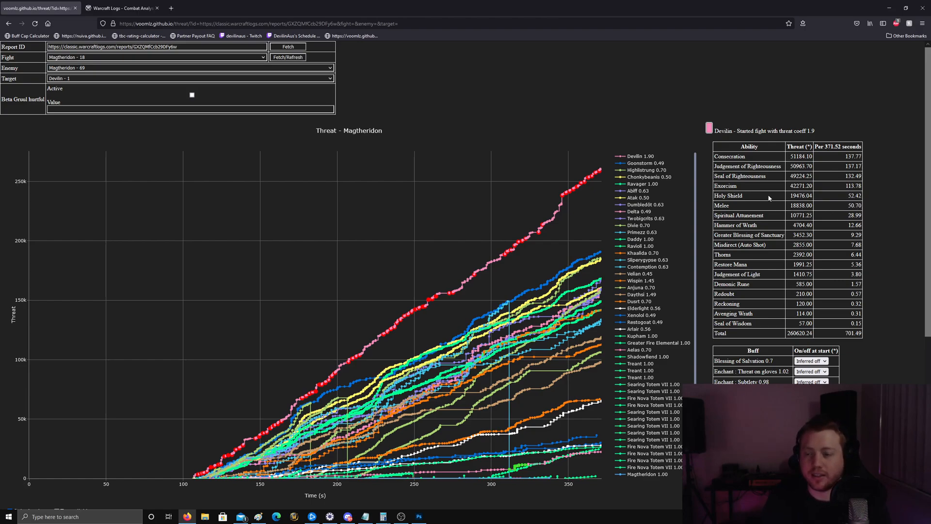
mouse_move(748, 187)
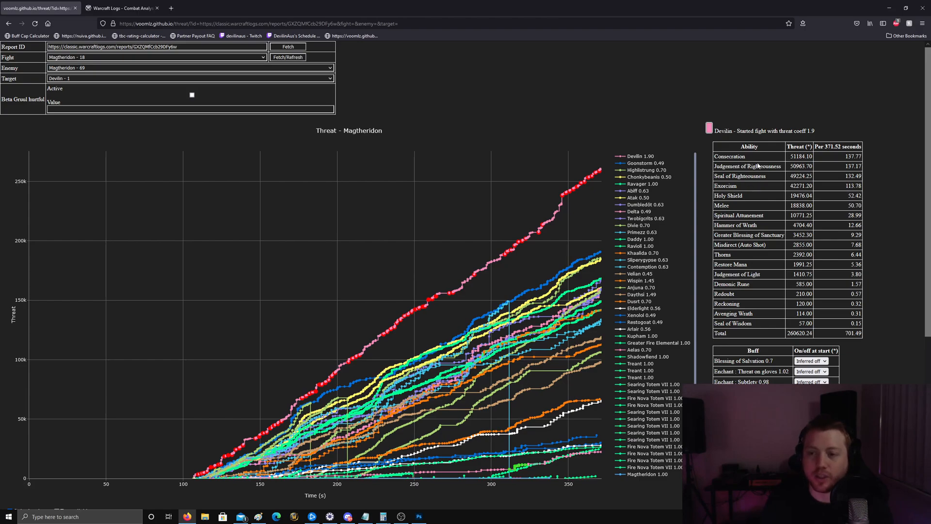
double_click(853, 156)
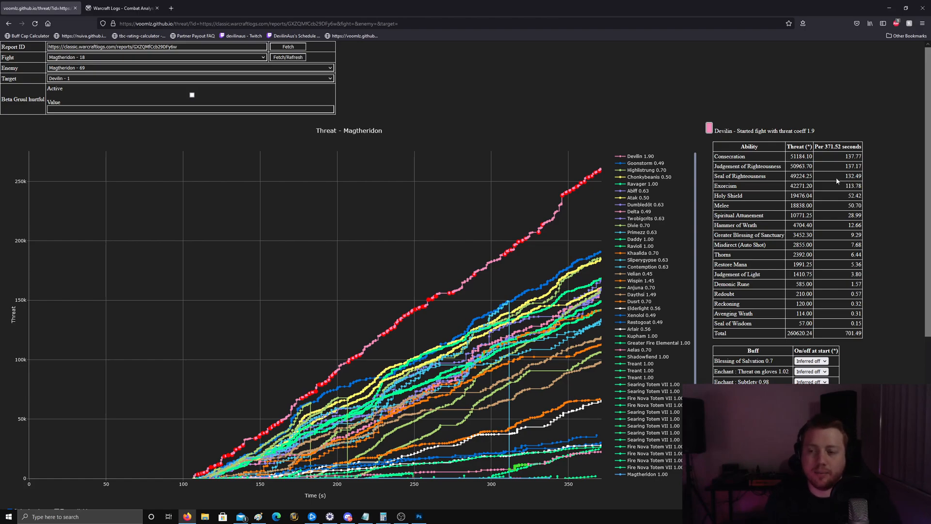
mouse_move(841, 163)
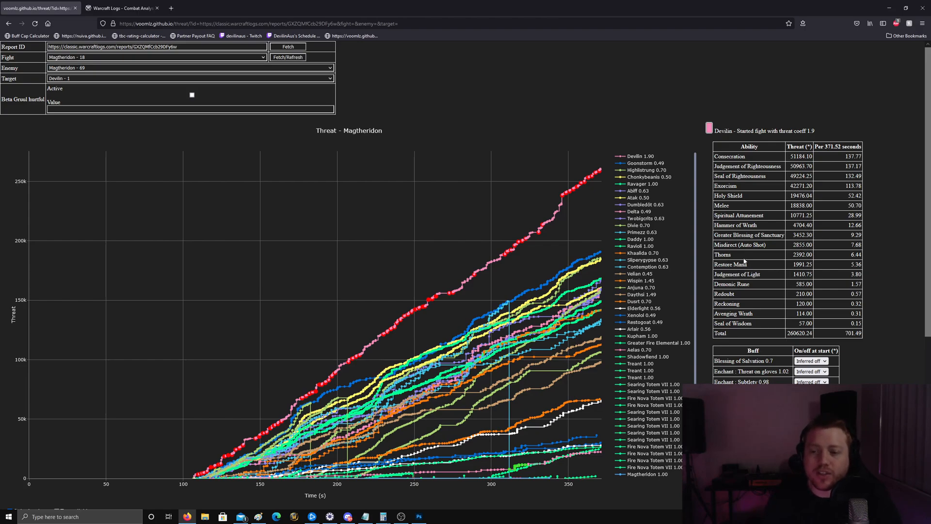
double_click(723, 254)
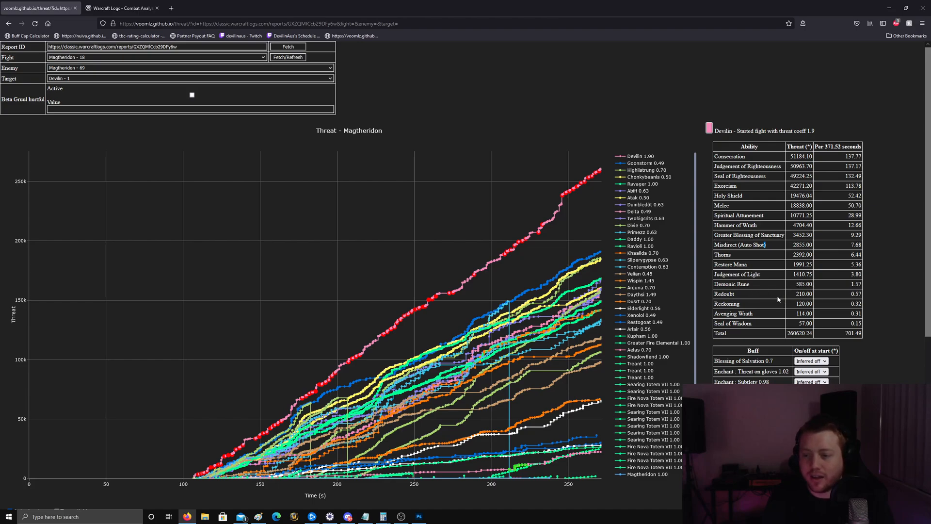
double_click(803, 293)
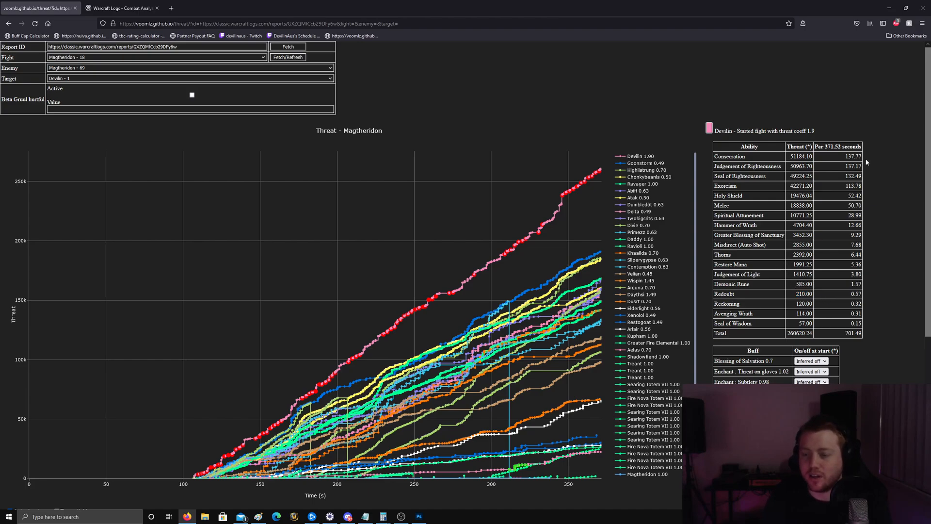
mouse_move(828, 156)
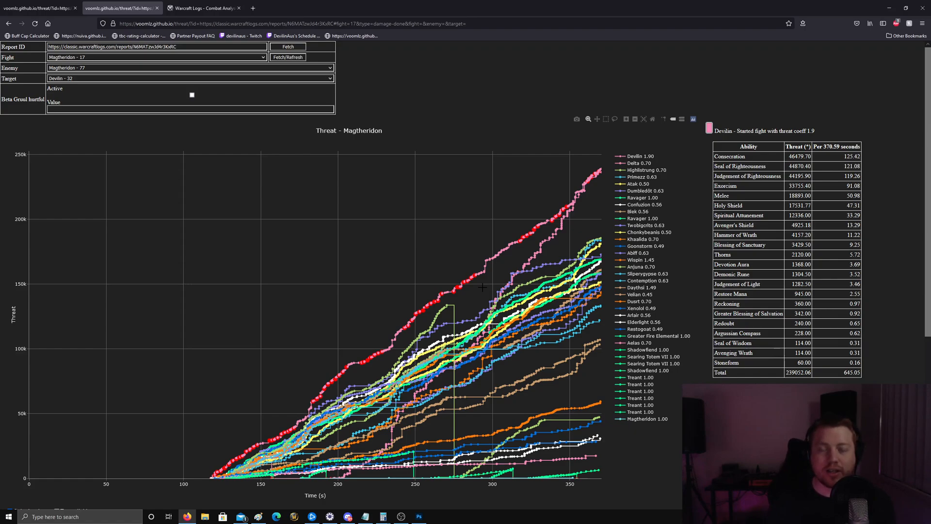
mouse_move(537, 291)
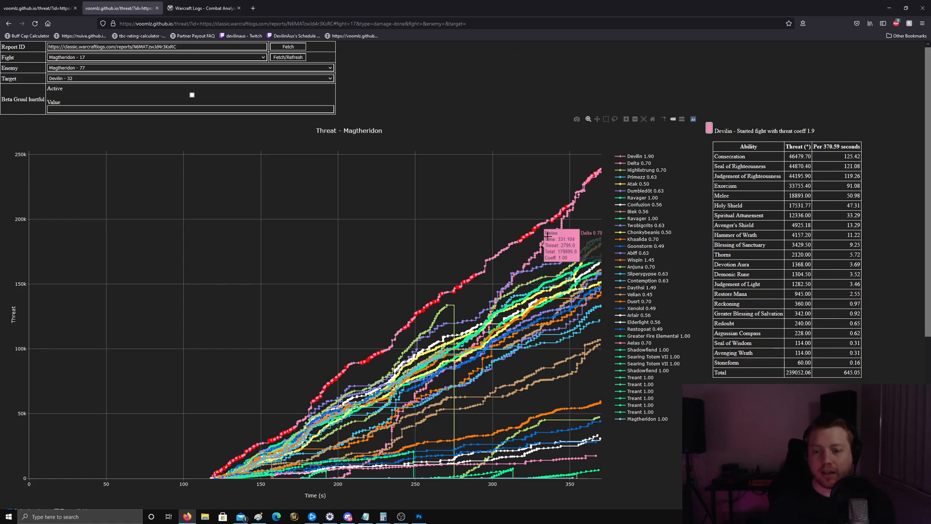
mouse_move(560, 261)
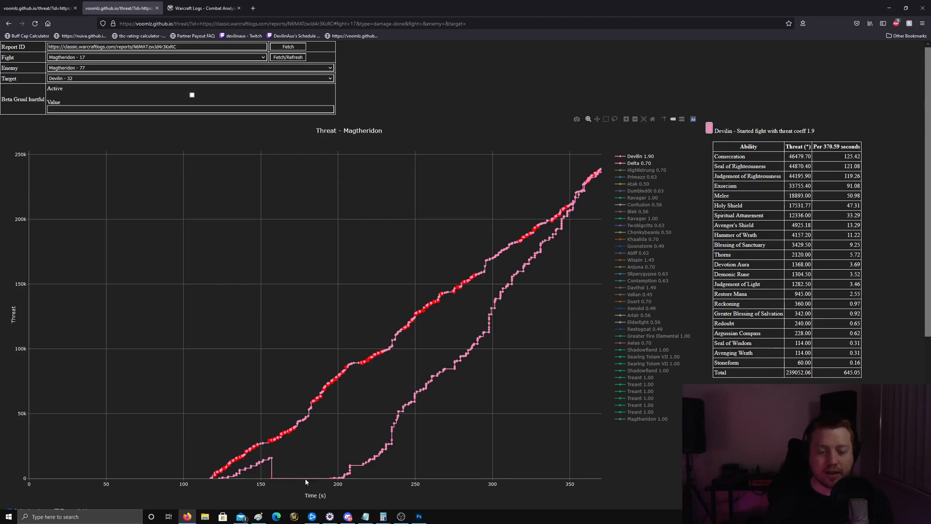
mouse_move(337, 478)
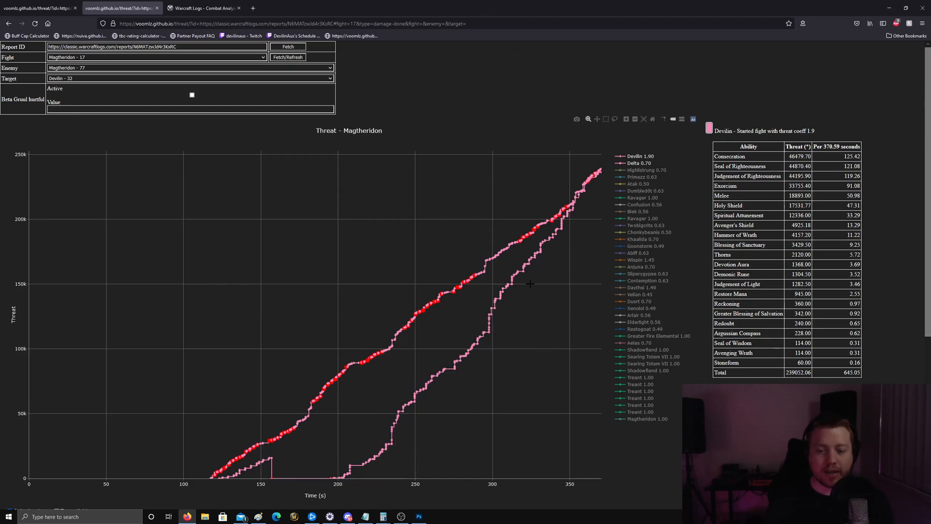
mouse_move(272, 439)
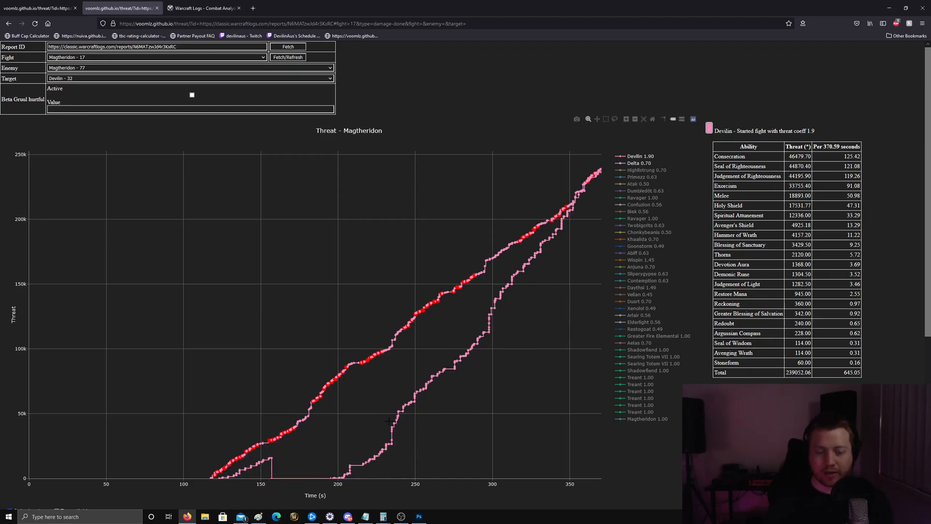
mouse_move(415, 406)
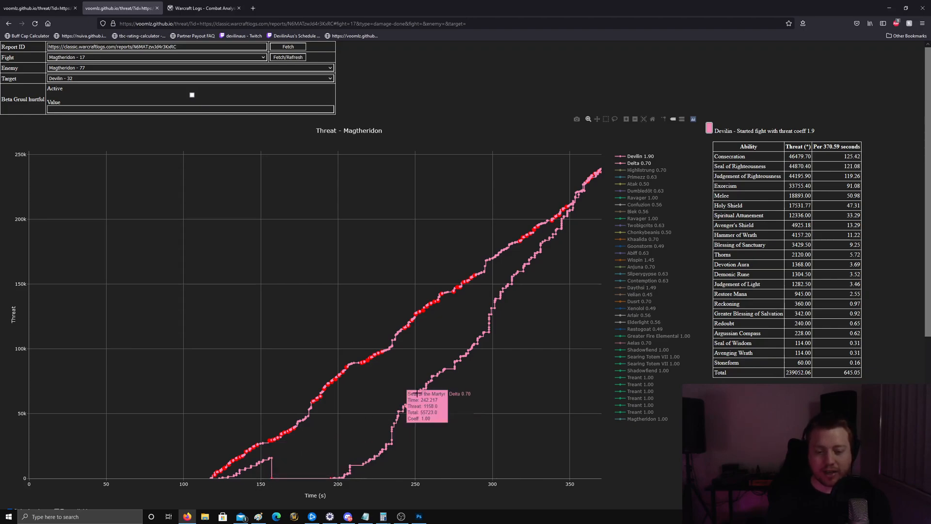
mouse_move(471, 370)
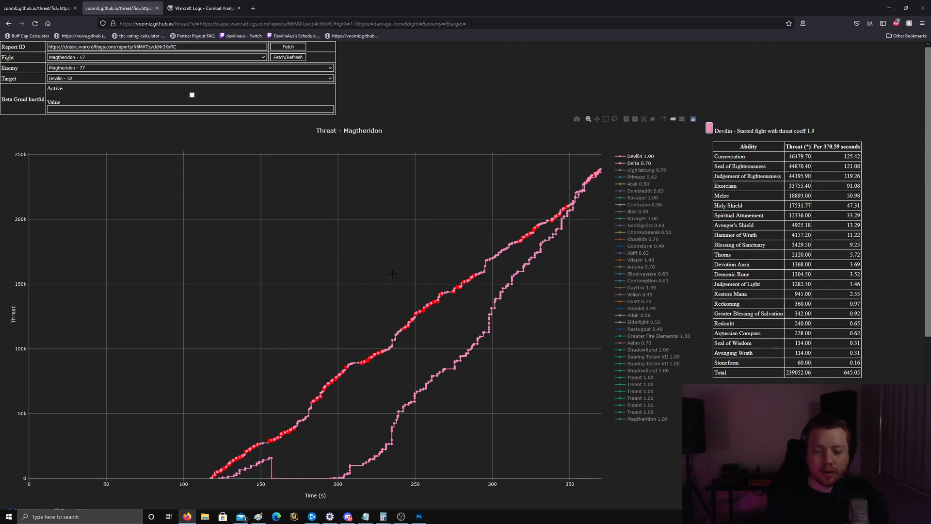
mouse_move(377, 371)
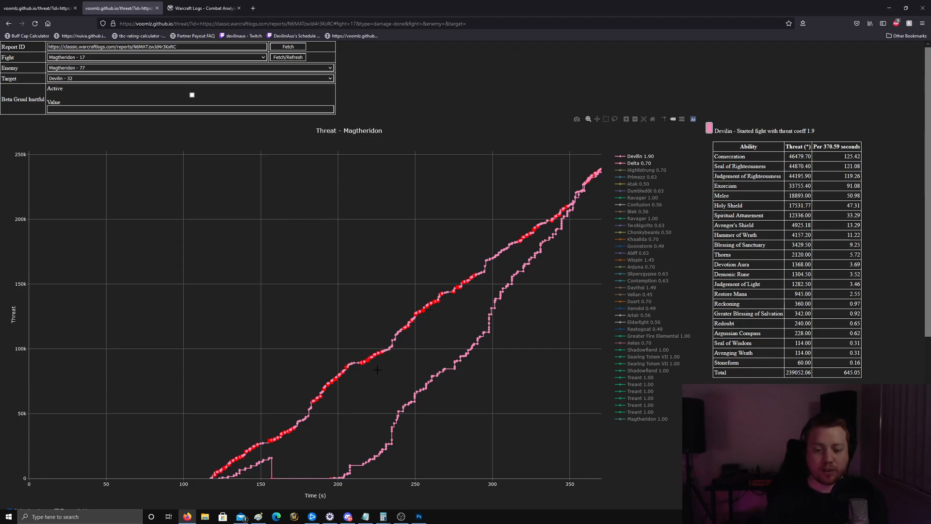
mouse_move(499, 308)
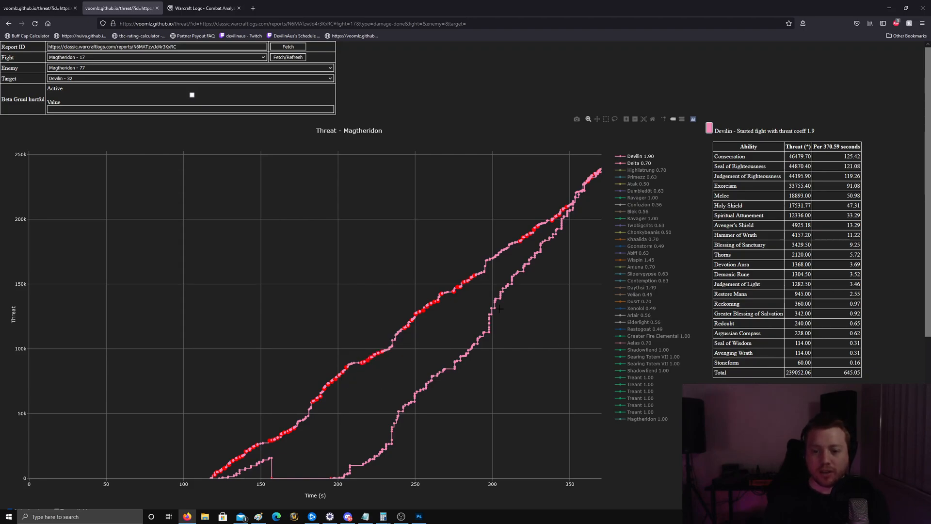
mouse_move(544, 397)
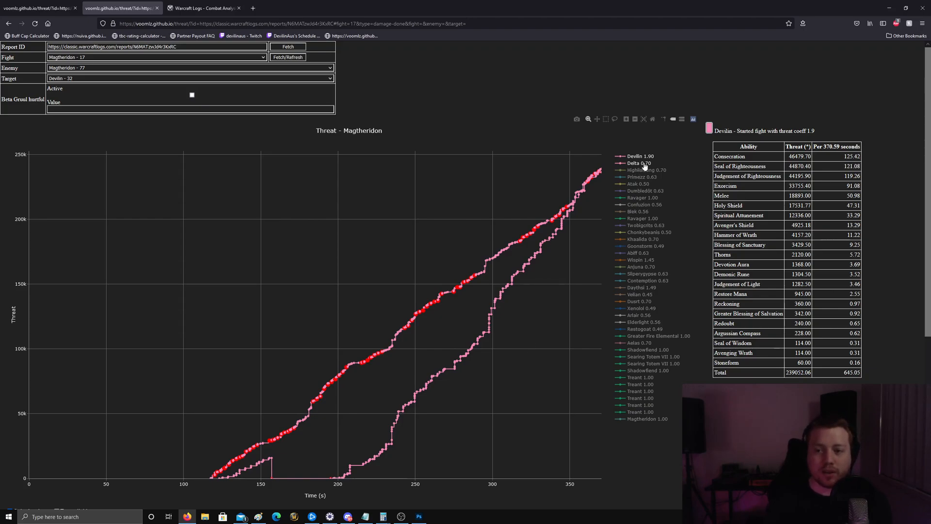
left_click(640, 157)
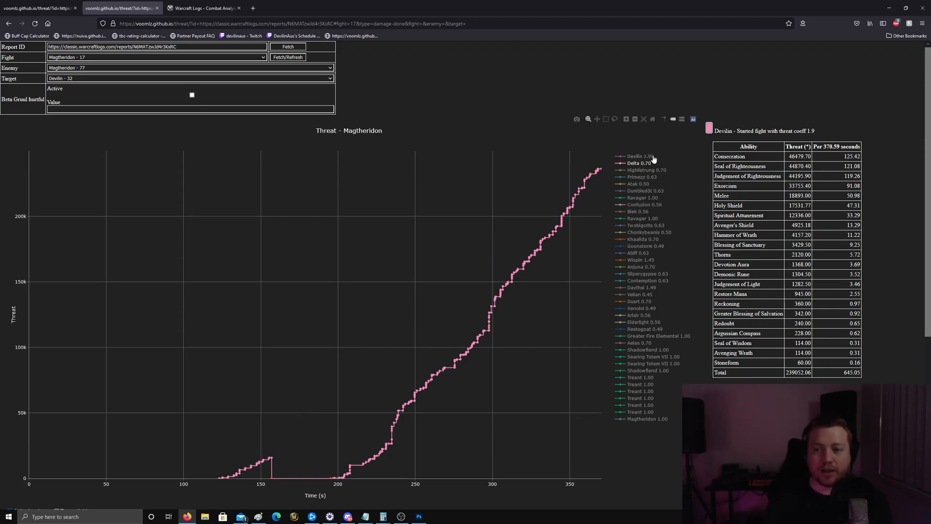
left_click(637, 163)
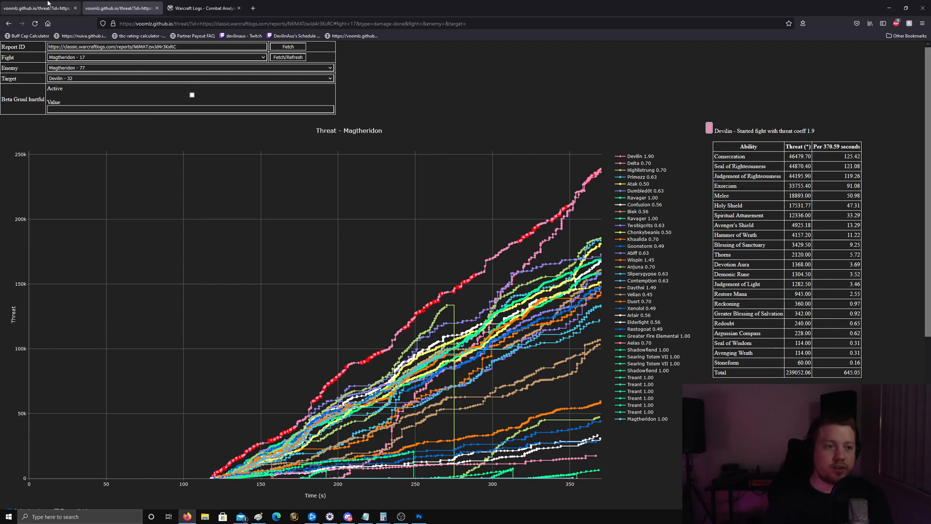
Clip the first week's chart from ~120 s to the end, then compare against the second week's chart.
left_click(118, 8)
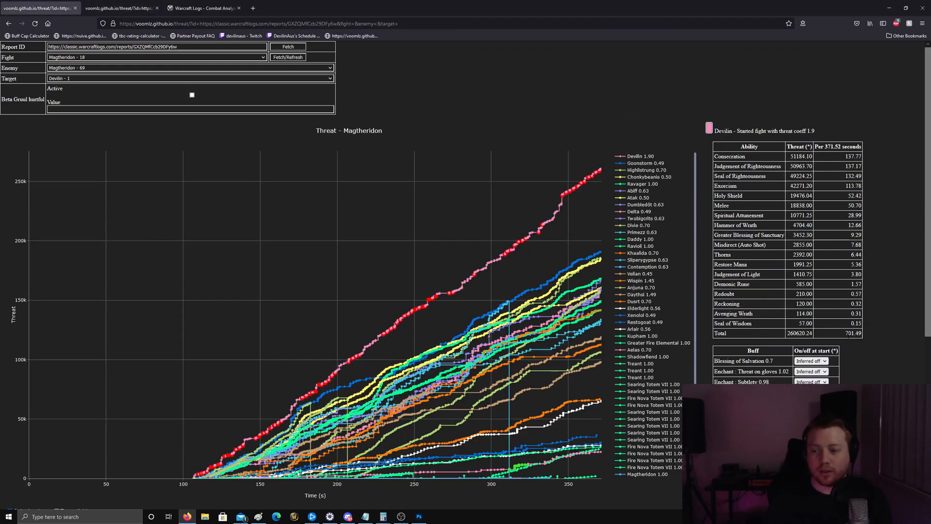
mouse_move(210, 472)
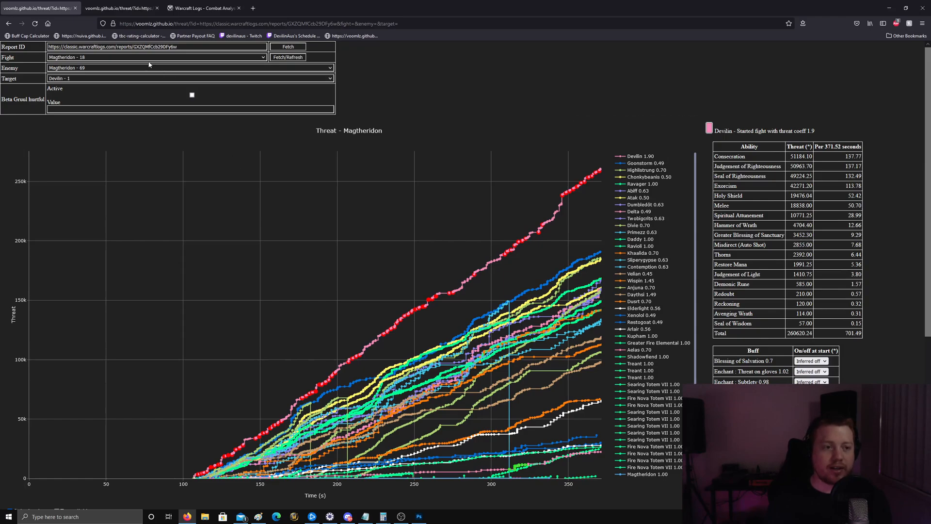
mouse_move(190, 476)
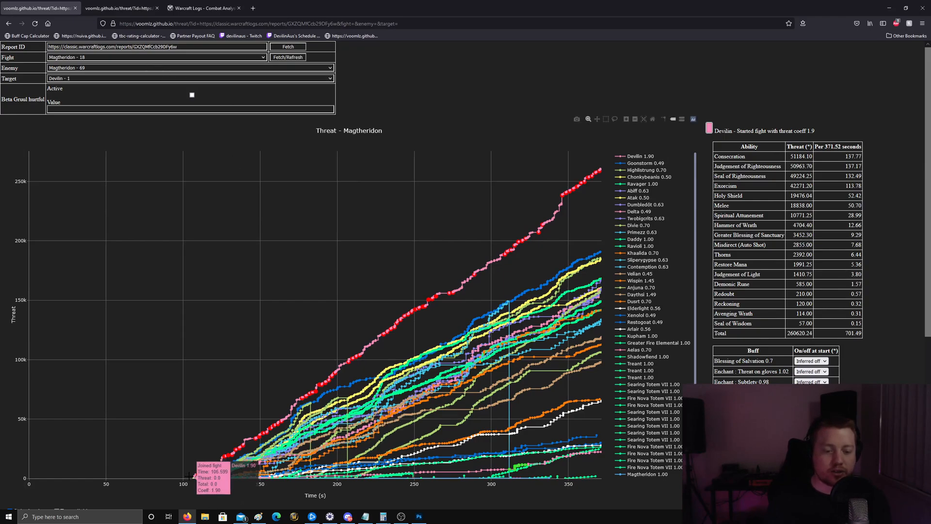
left_click_drag(191, 212, 602, 478)
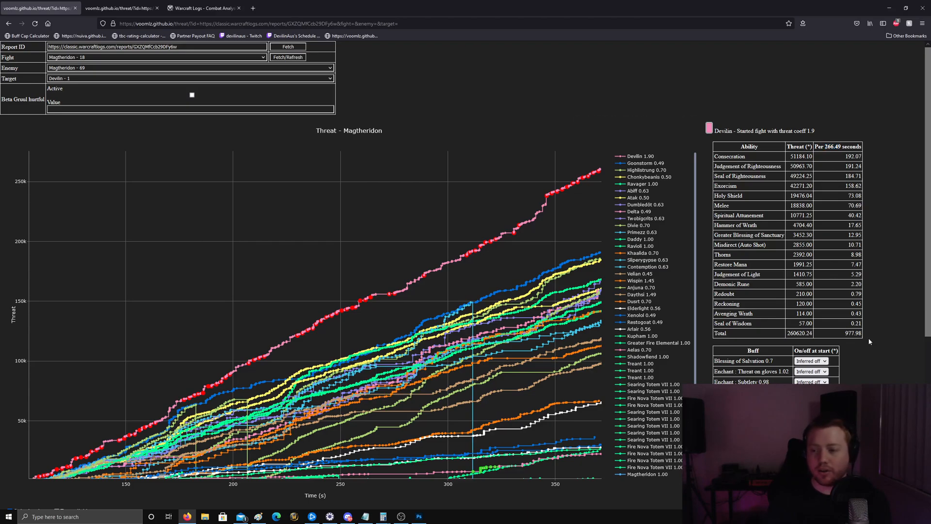
left_click(115, 8)
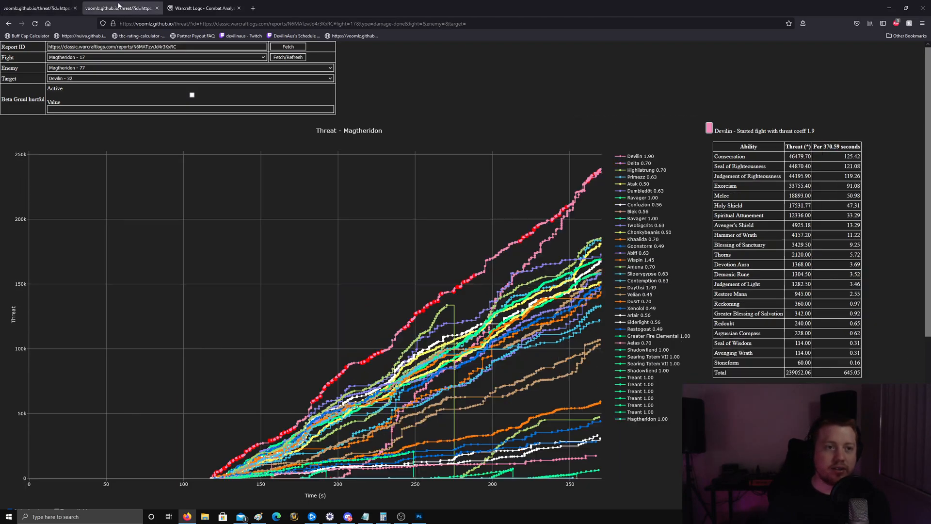